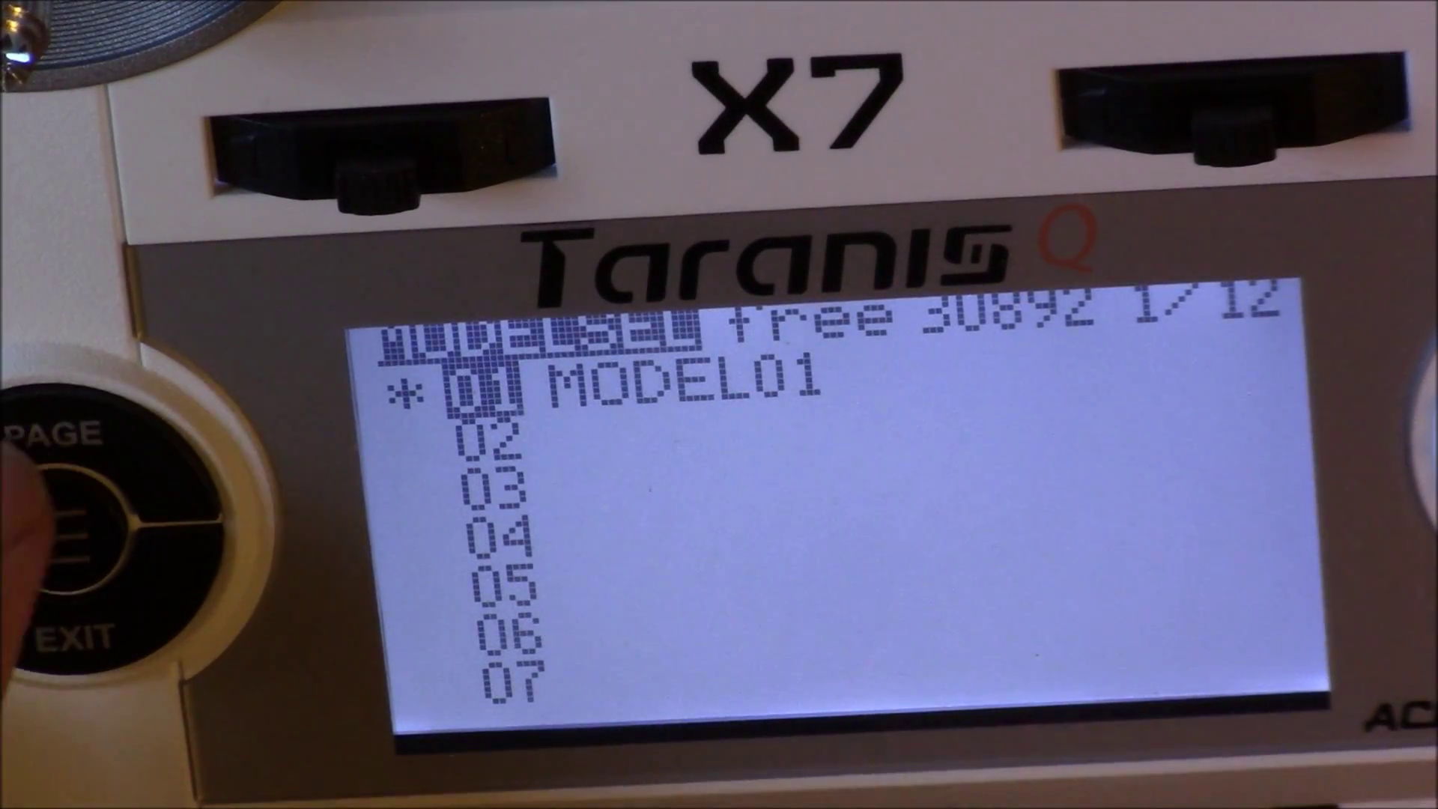
- Advance from the Model Select list through the settings pages to MODEL01's Flight Modes page
click(60, 442)
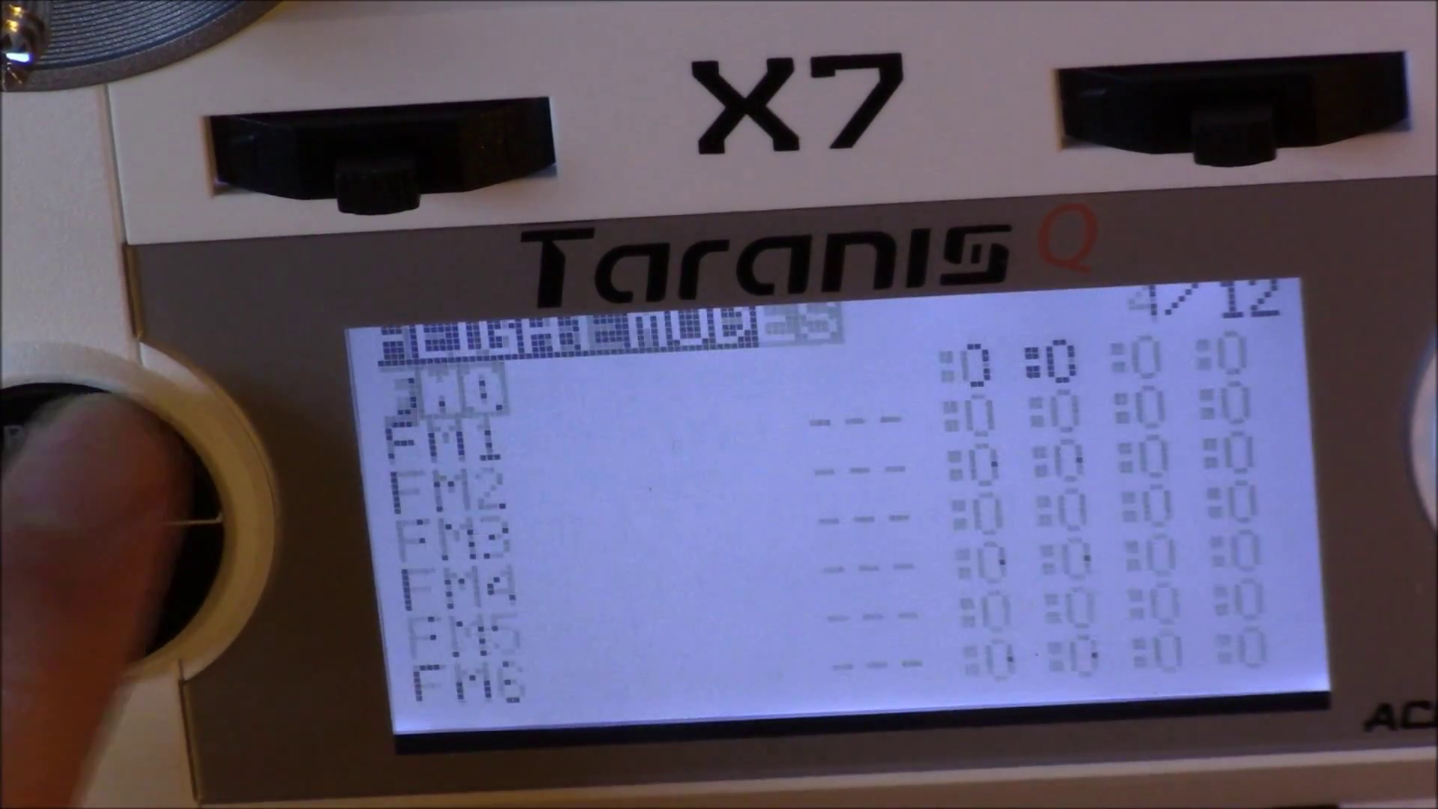